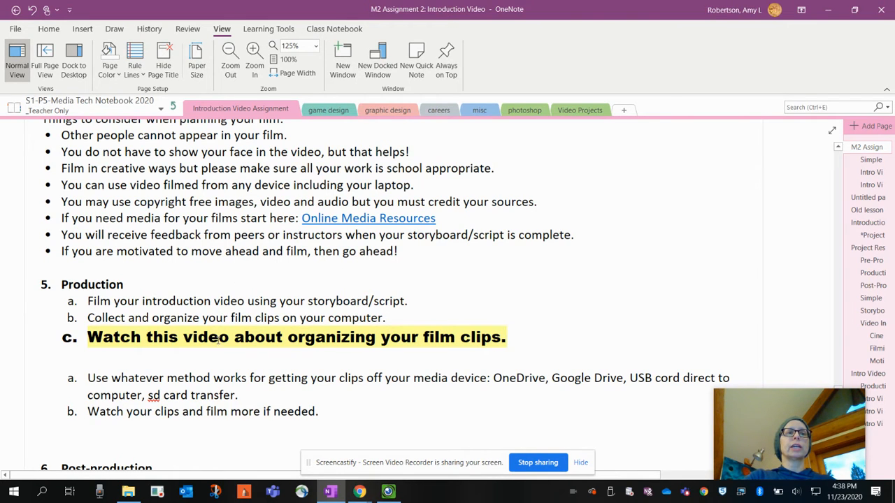
Step: Bring up the Videos > Captures folder of recorded clips from the navigation pane
click(503, 337)
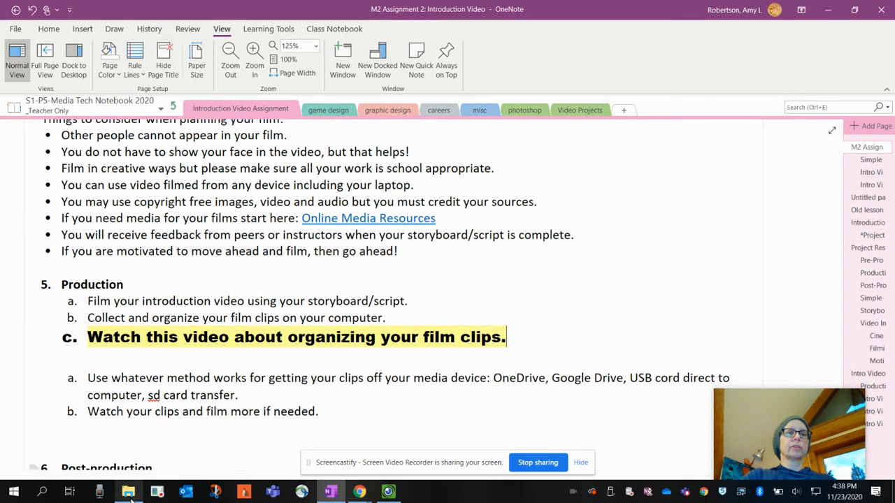
click(128, 492)
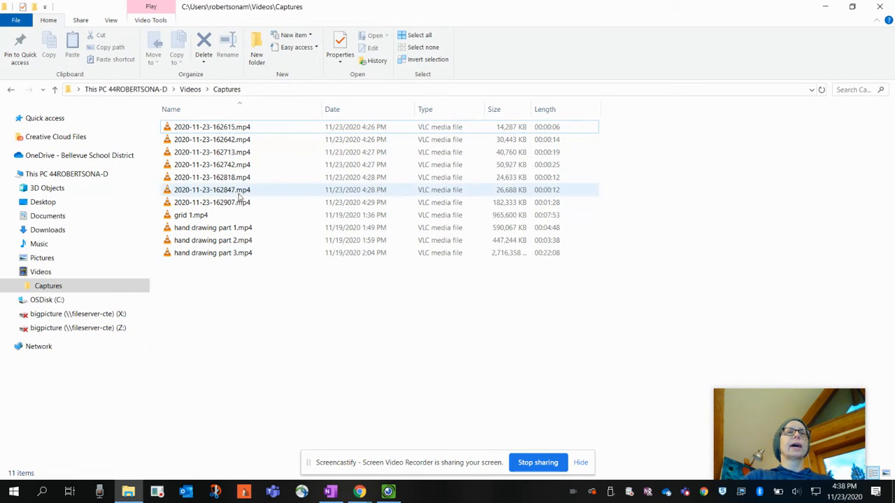
click(47, 285)
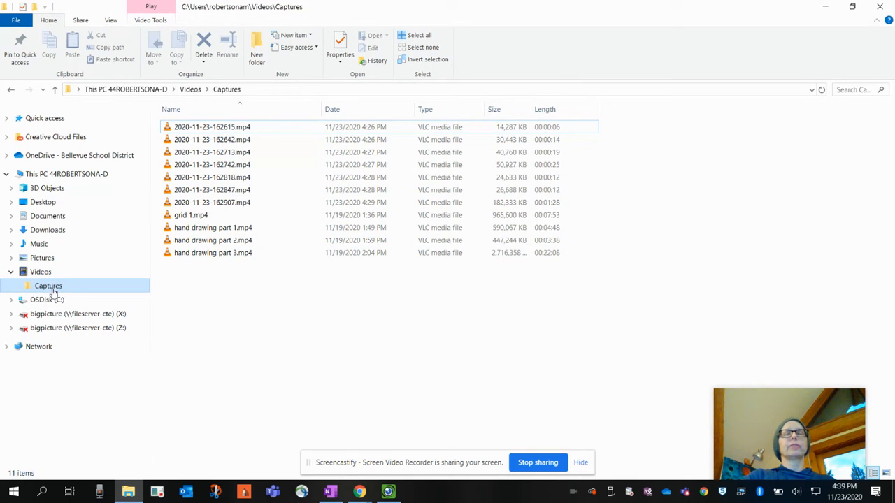
click(40, 271)
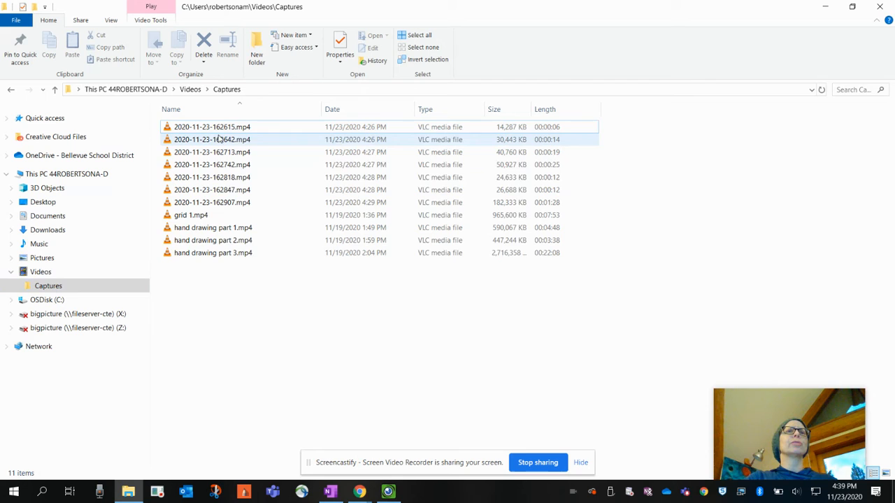
Step: Browse through the dated capture clips in the Captures list to locate the intro recordings
click(212, 227)
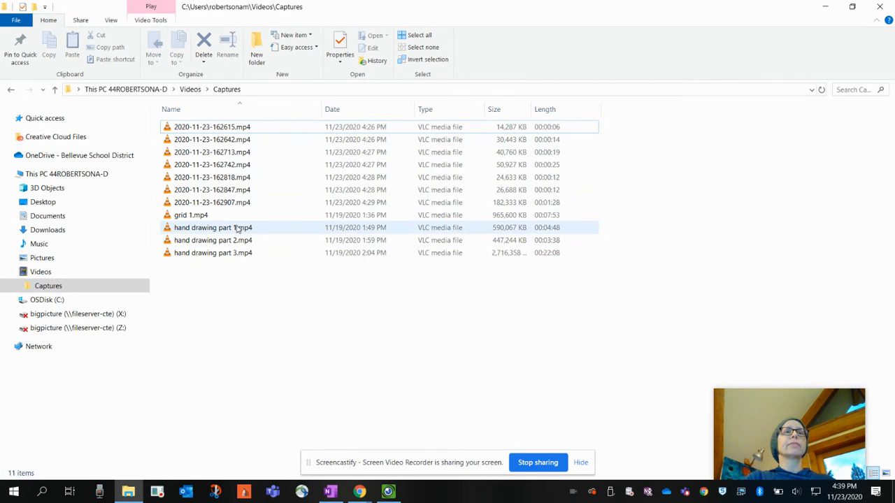
click(212, 241)
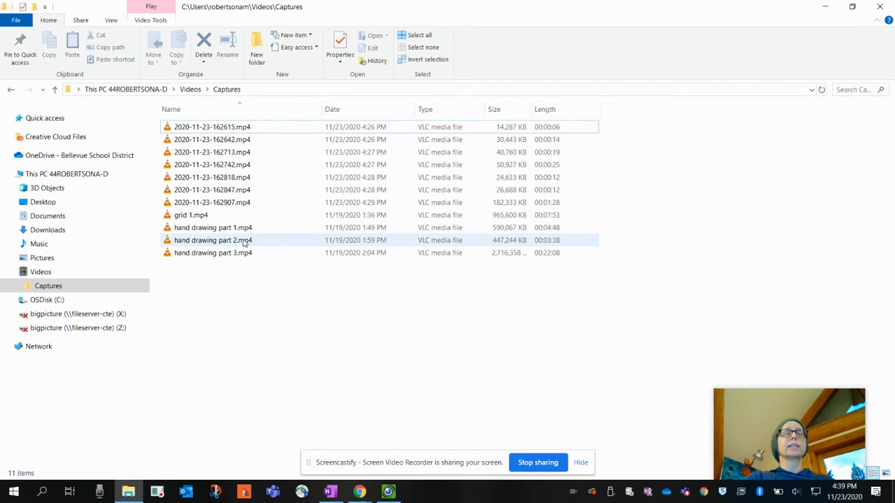
mouse_move(213, 226)
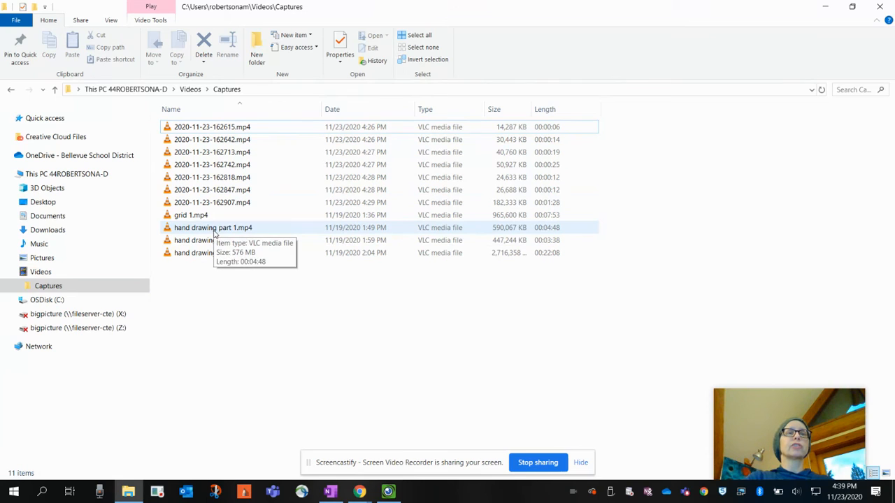
mouse_move(212, 252)
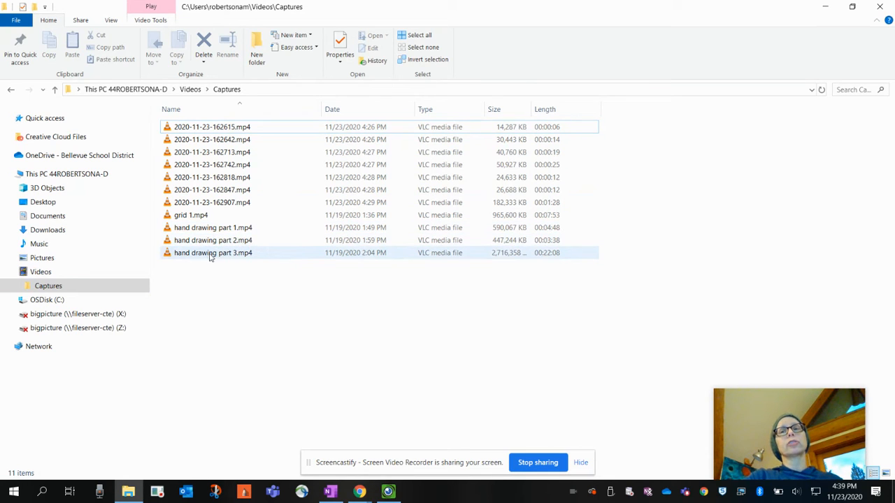
click(211, 285)
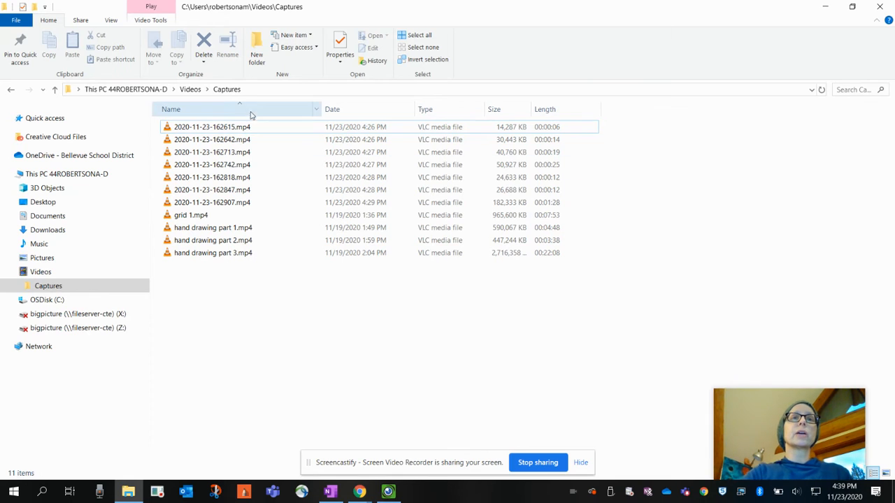
click(213, 202)
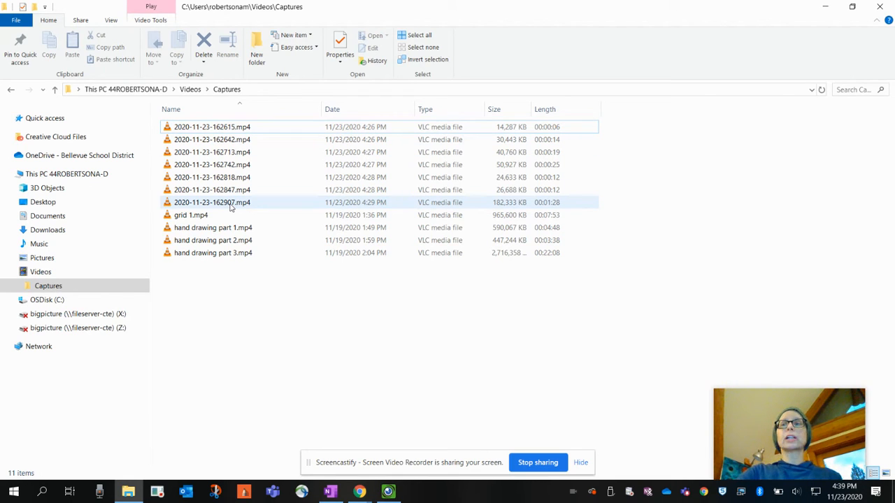
click(213, 126)
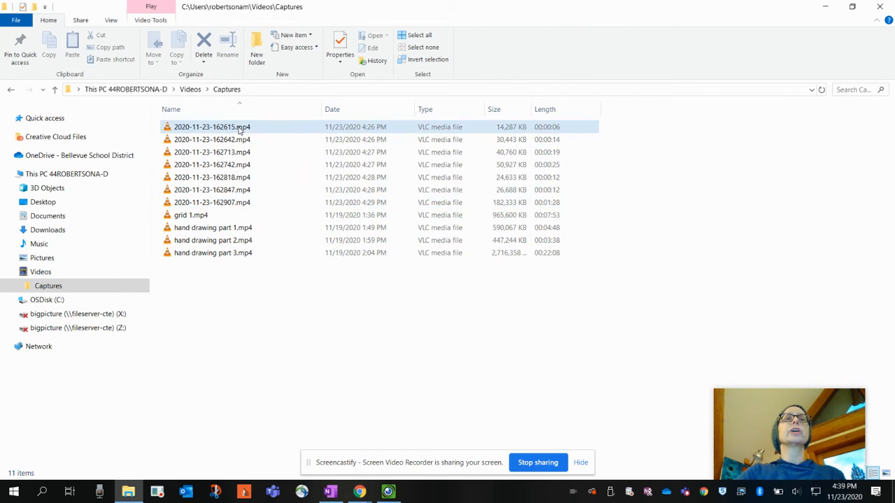
mouse_move(531, 134)
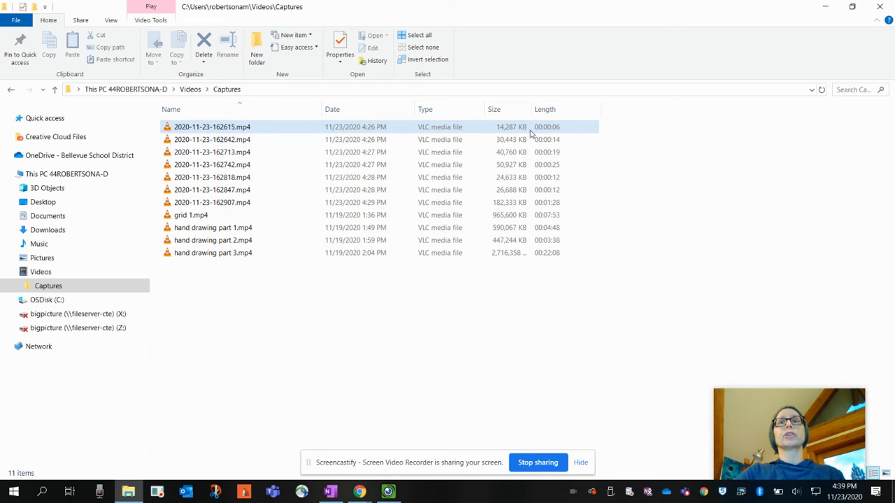
mouse_move(546, 134)
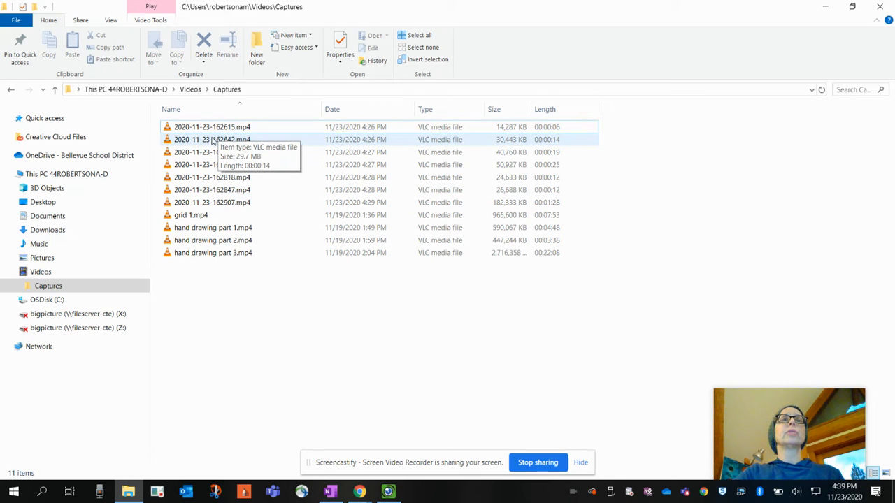
Step: Rename the 2020-11-23-162642.mp4 clip to 'intro video 1'
click(212, 140)
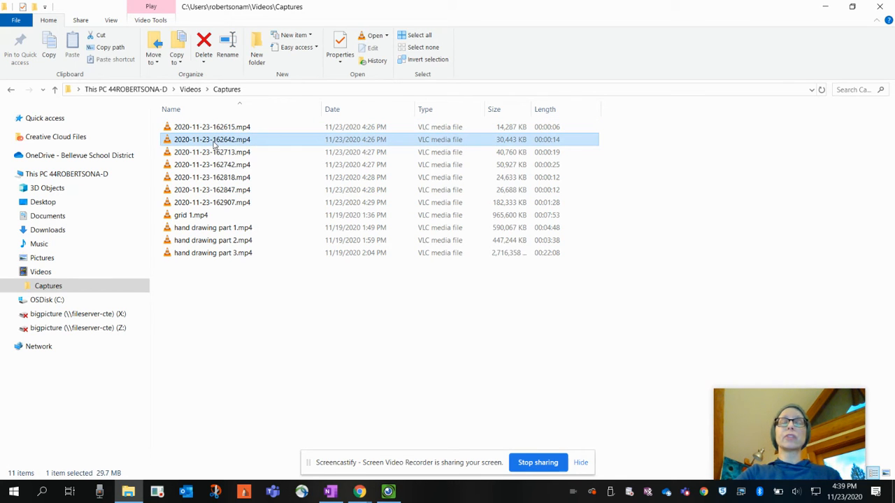
right_click(212, 140)
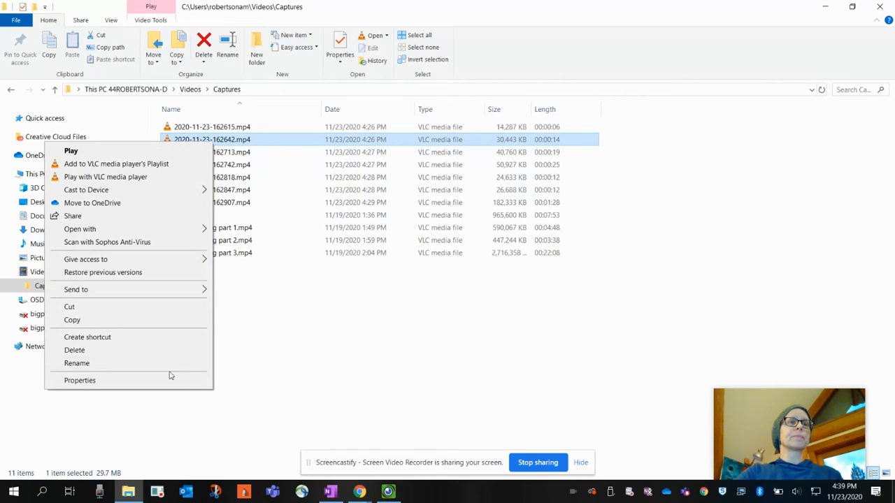
click(76, 364)
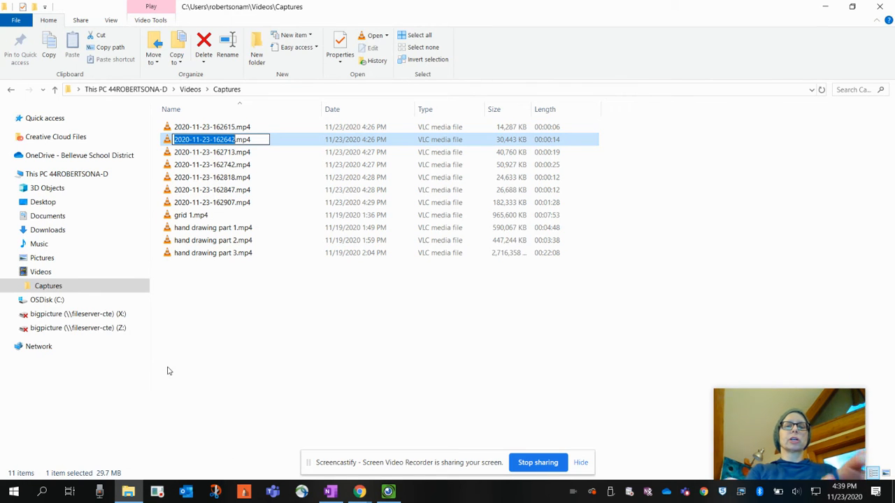
text(intro video 1.mp4)
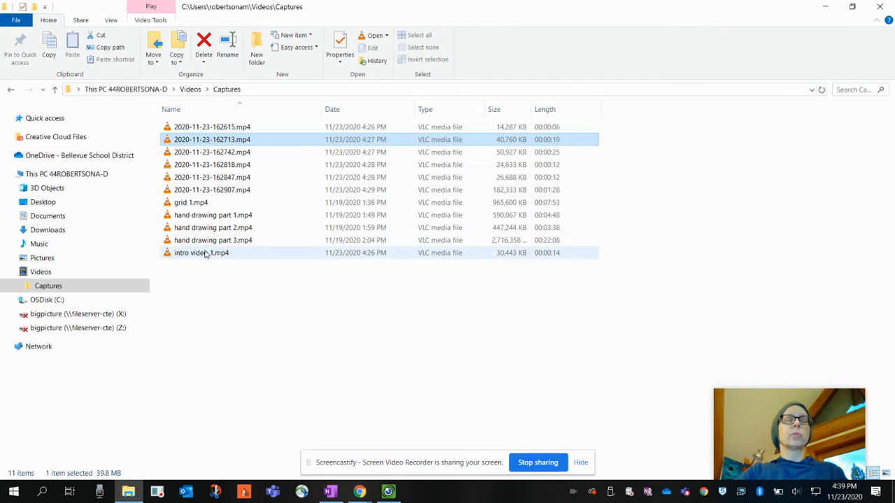
mouse_move(435, 235)
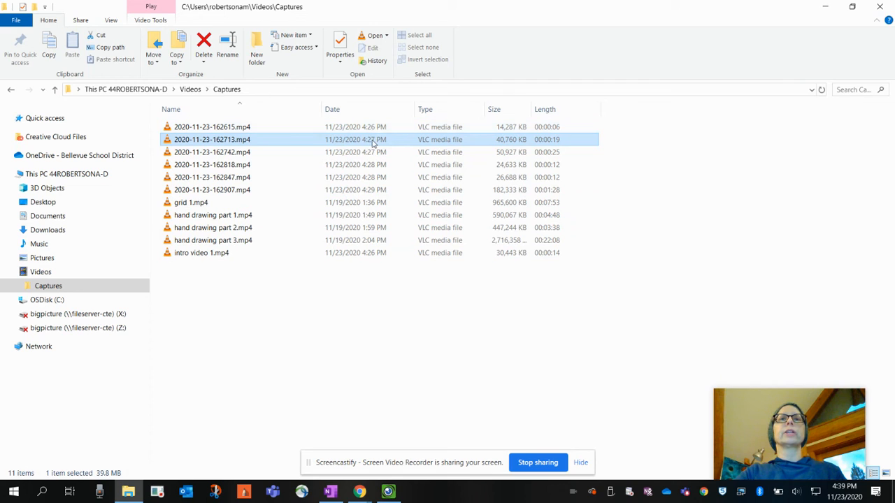
Step: Rename the 2020-11-23-162713.mp4 clip to 'intro video 2'
right_click(213, 139)
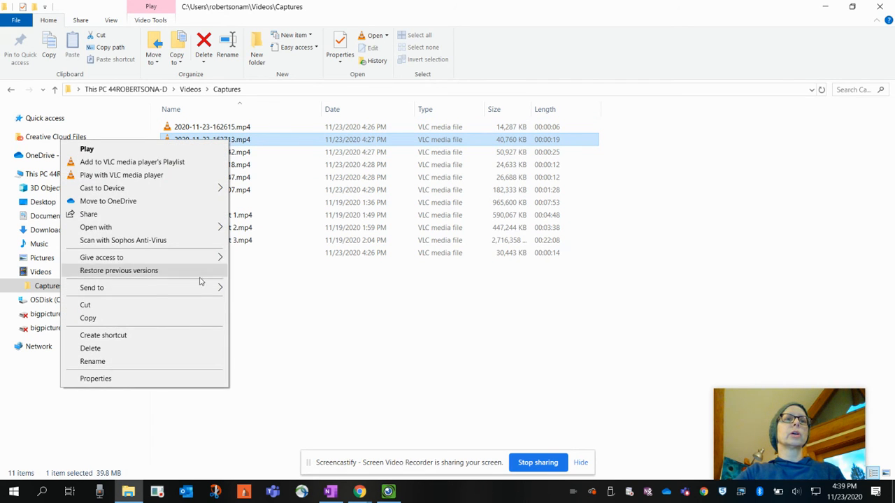
click(93, 361)
text(intro video 2)
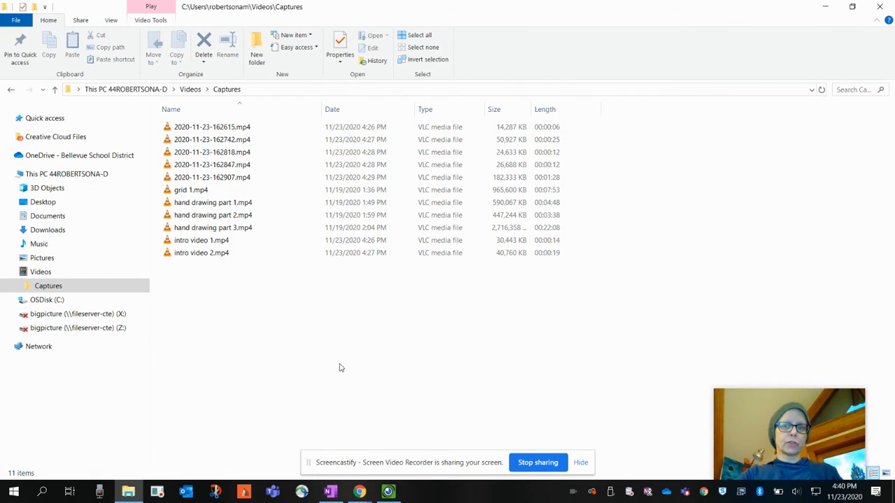
mouse_move(321, 369)
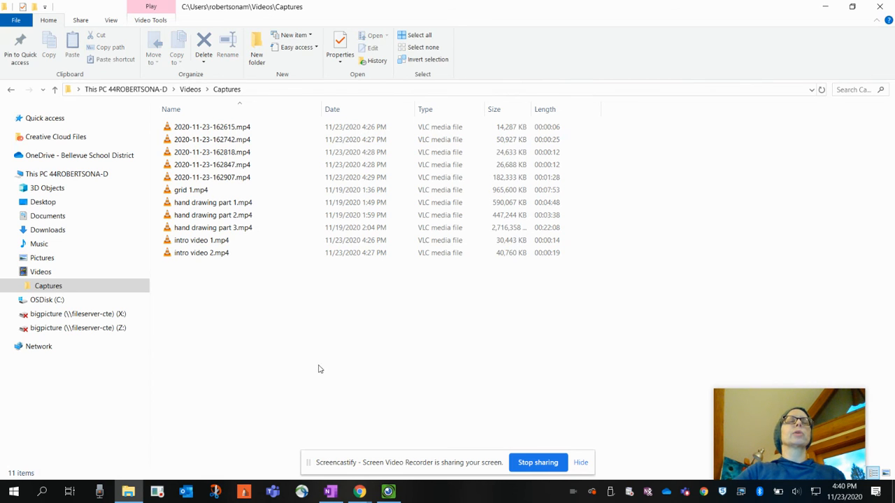
mouse_move(288, 372)
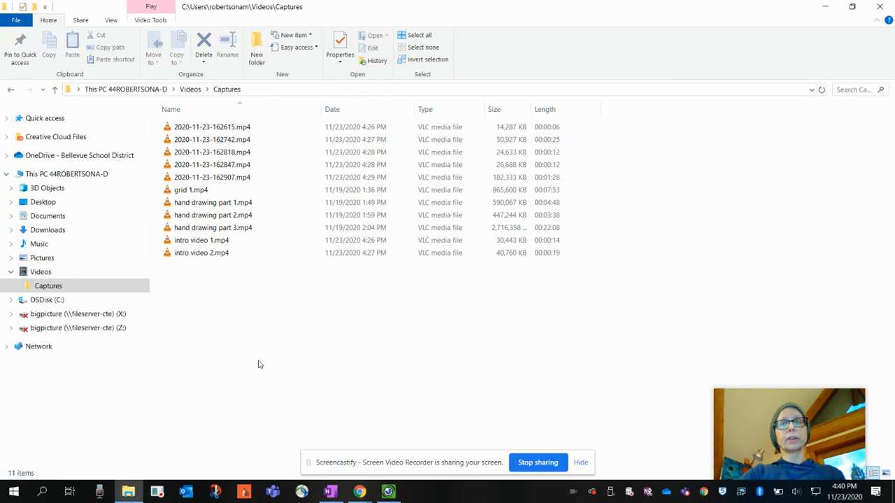
mouse_move(333, 378)
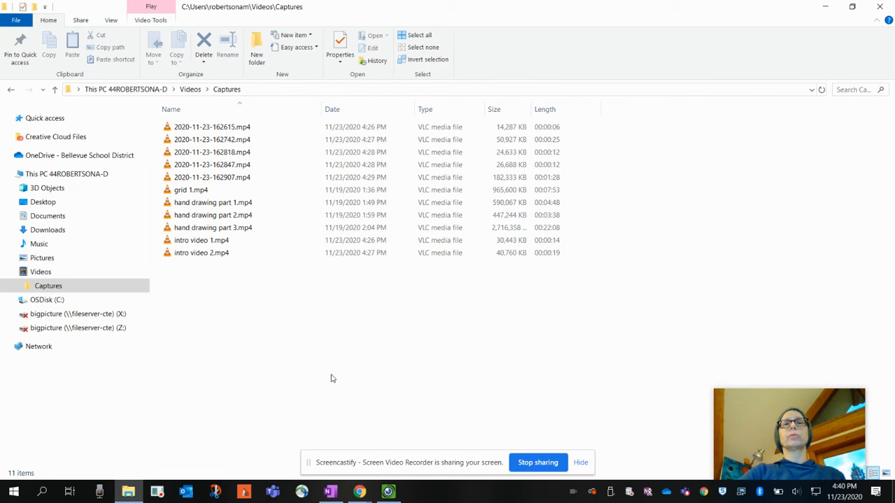
mouse_move(350, 392)
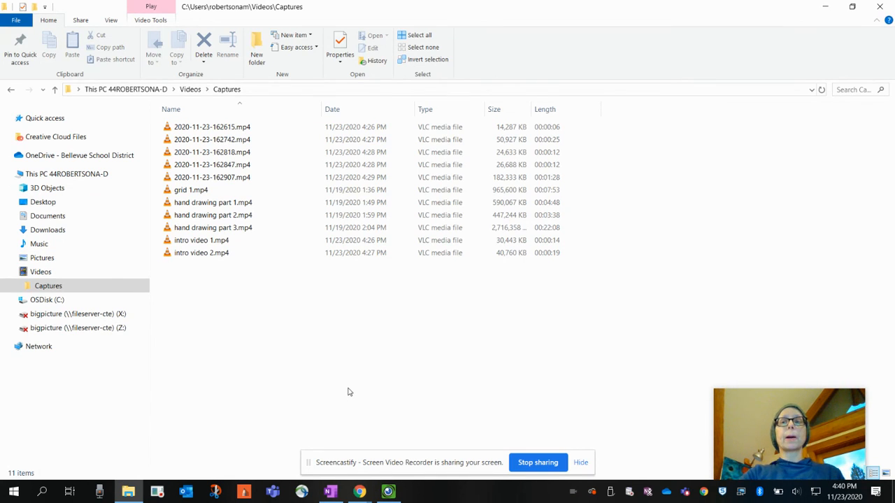
mouse_move(394, 397)
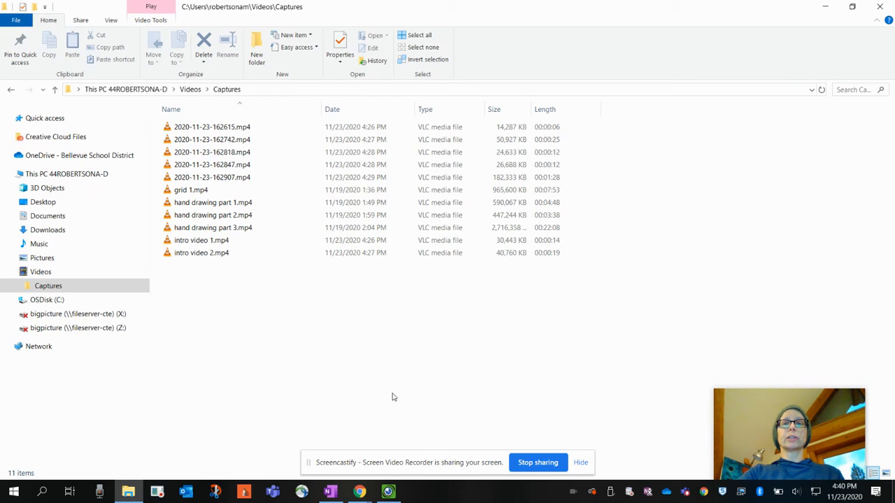